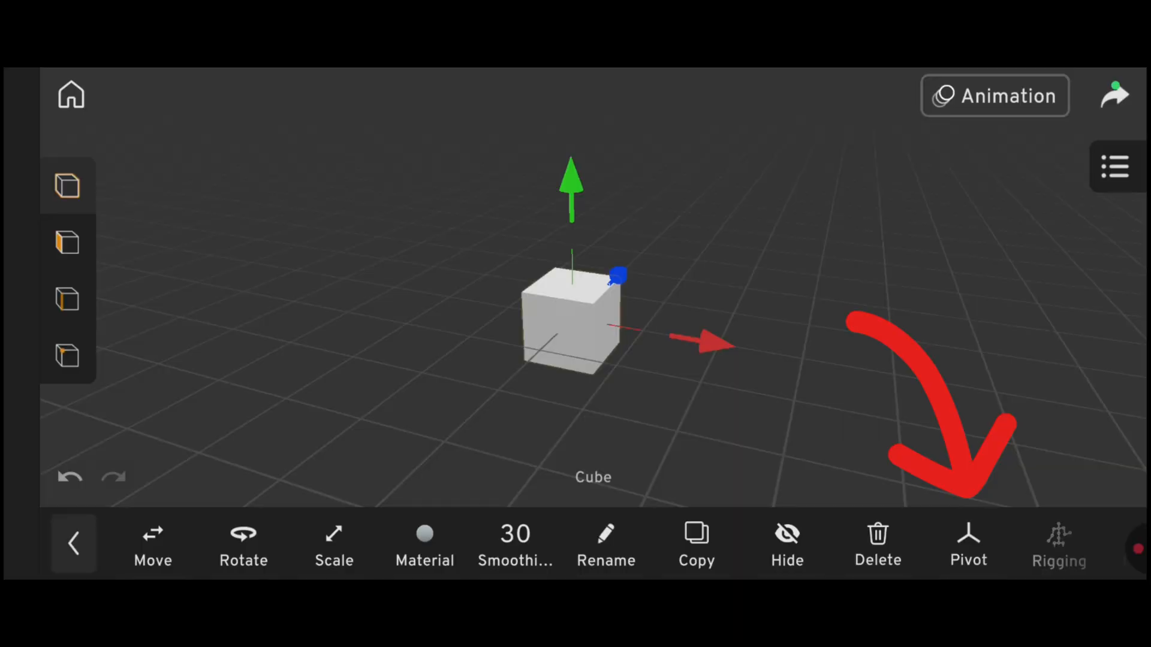
Move the cube's pivot away from its centre, then reset it back to the centre
{"action": "left_click", "coordinate": [969, 543]}
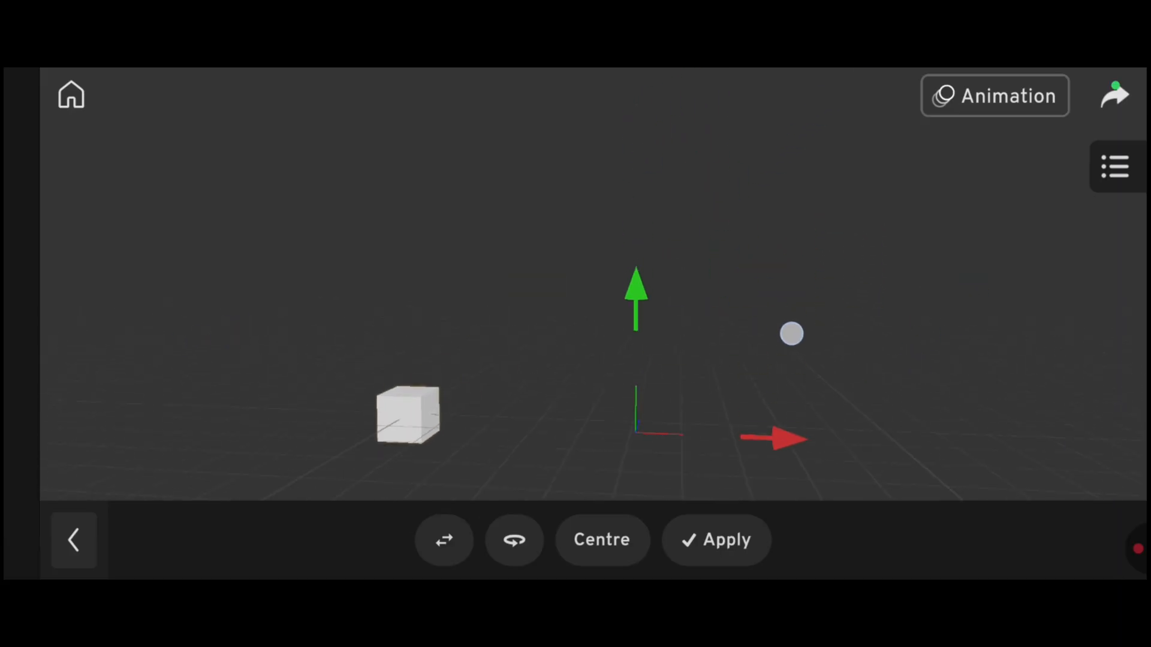
{"action": "left_click", "coordinate": [716, 539]}
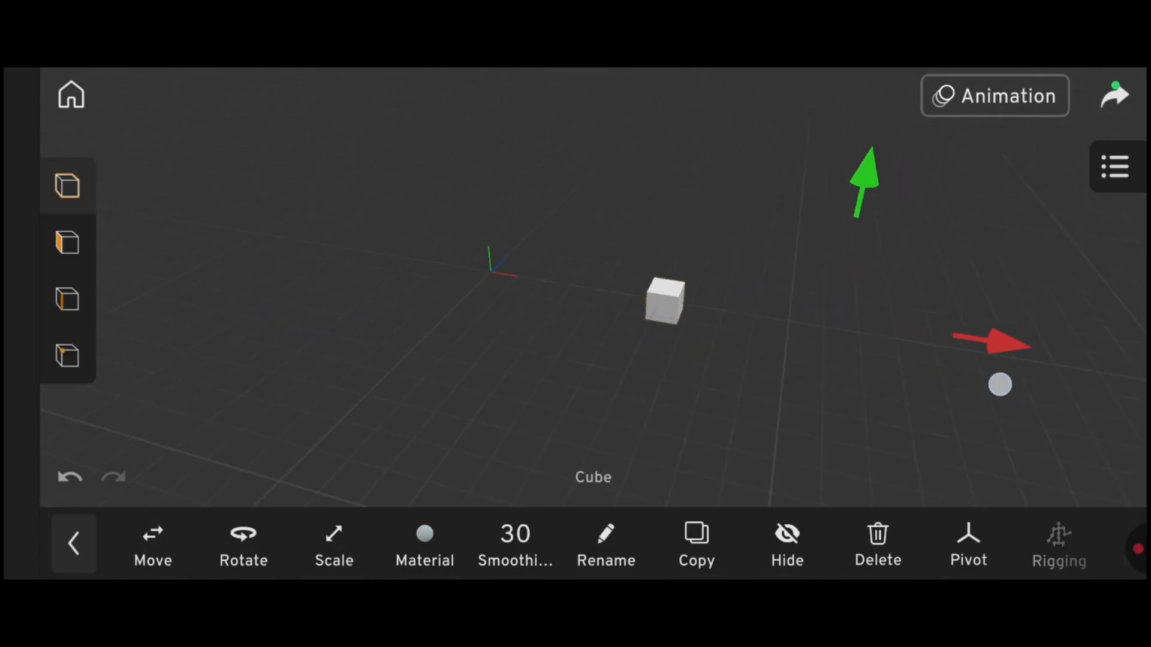
{"action": "left_click", "coordinate": [969, 543]}
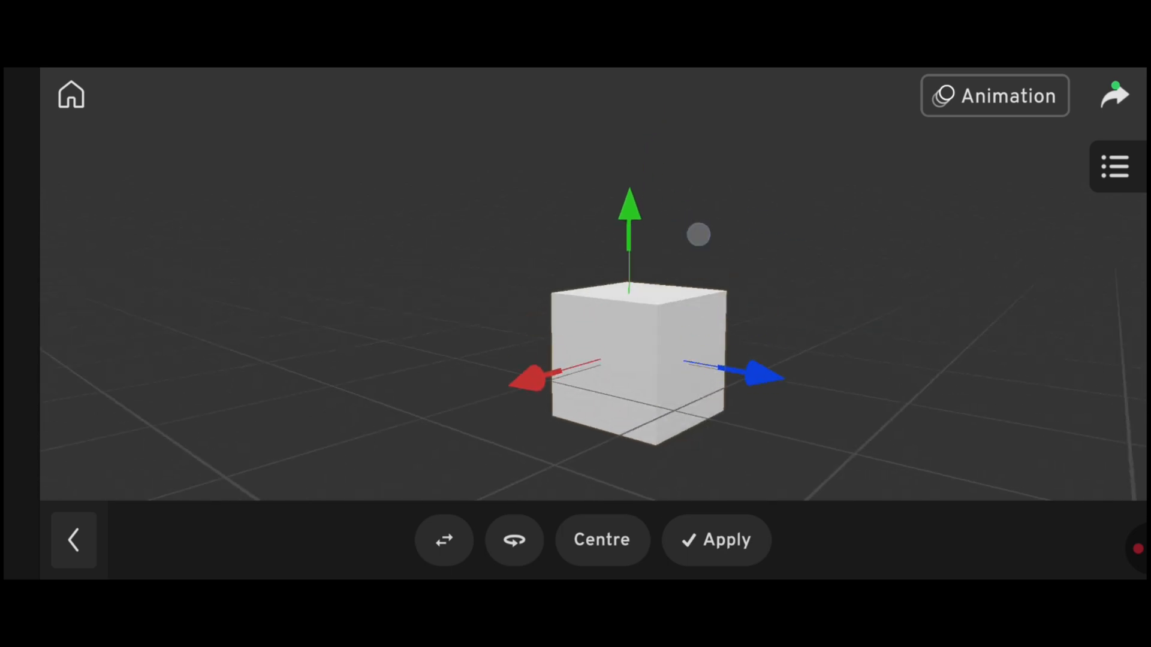
{"action": "left_click", "coordinate": [716, 539]}
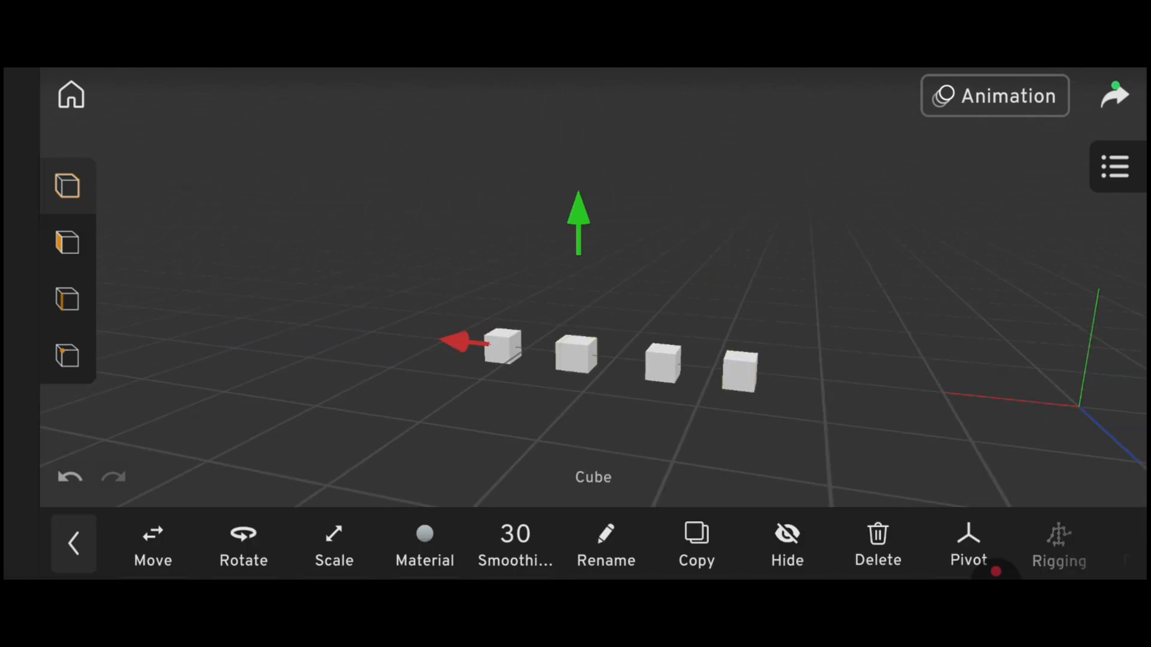
Give the floor plane beneath the cubes a grey material
{"action": "left_click", "coordinate": [1115, 166]}
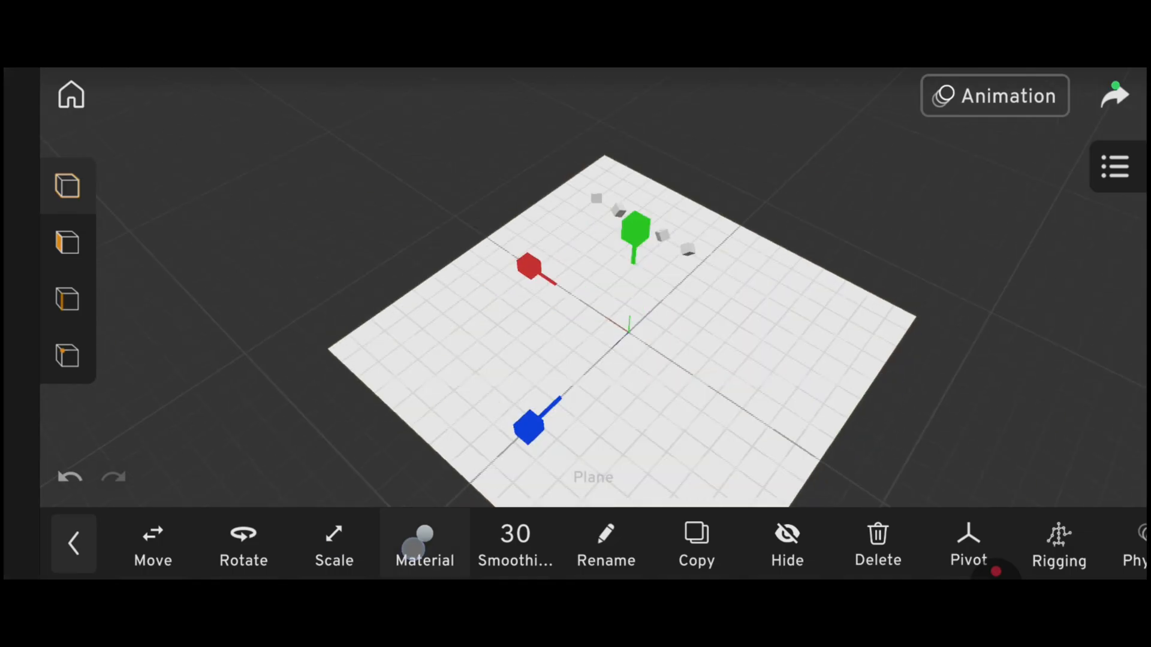
{"action": "left_click", "coordinate": [424, 543]}
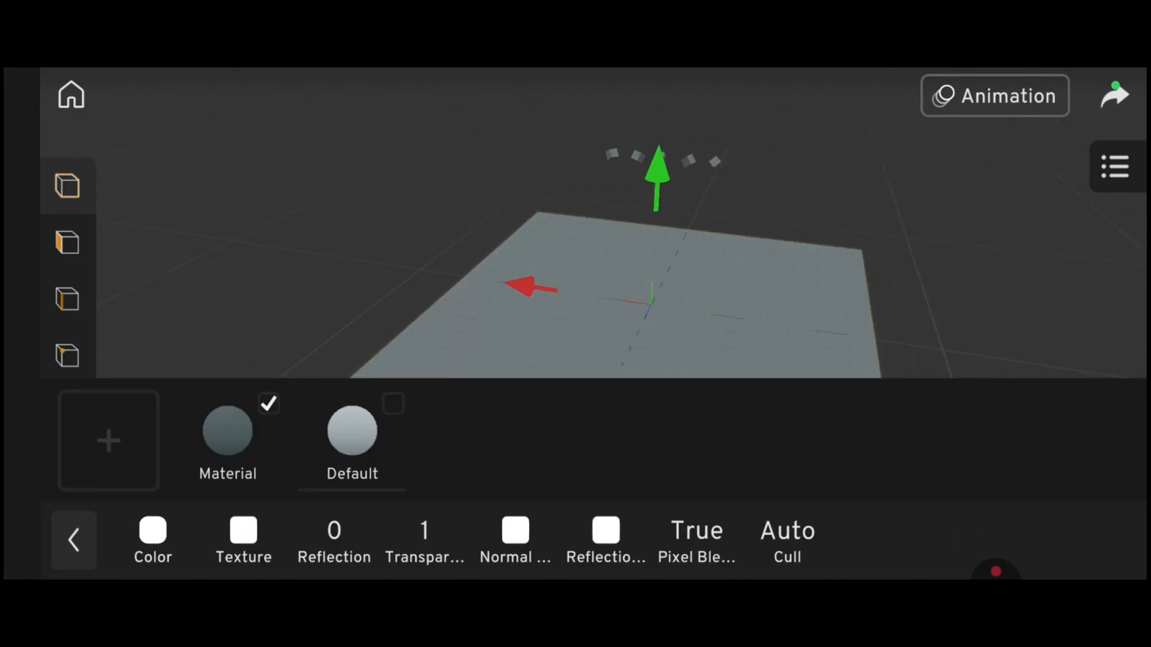
{"action": "left_click", "coordinate": [73, 539]}
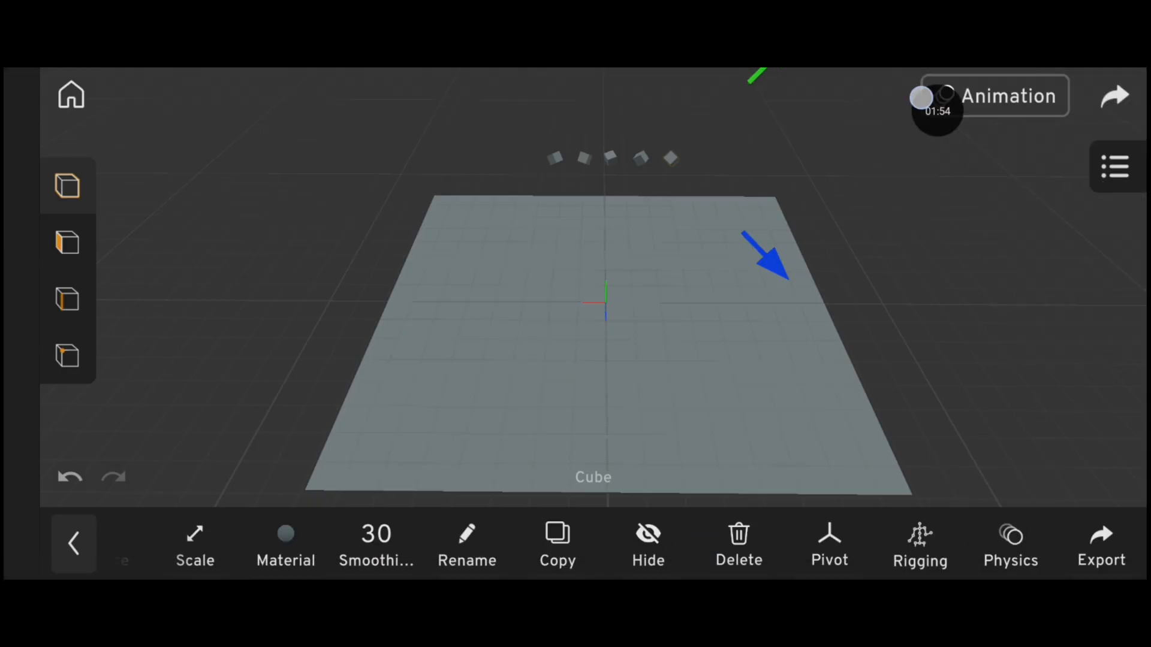
Enable Motion physics on the cubes and run the simulation so they fall onto the plane
{"action": "left_click", "coordinate": [1010, 543]}
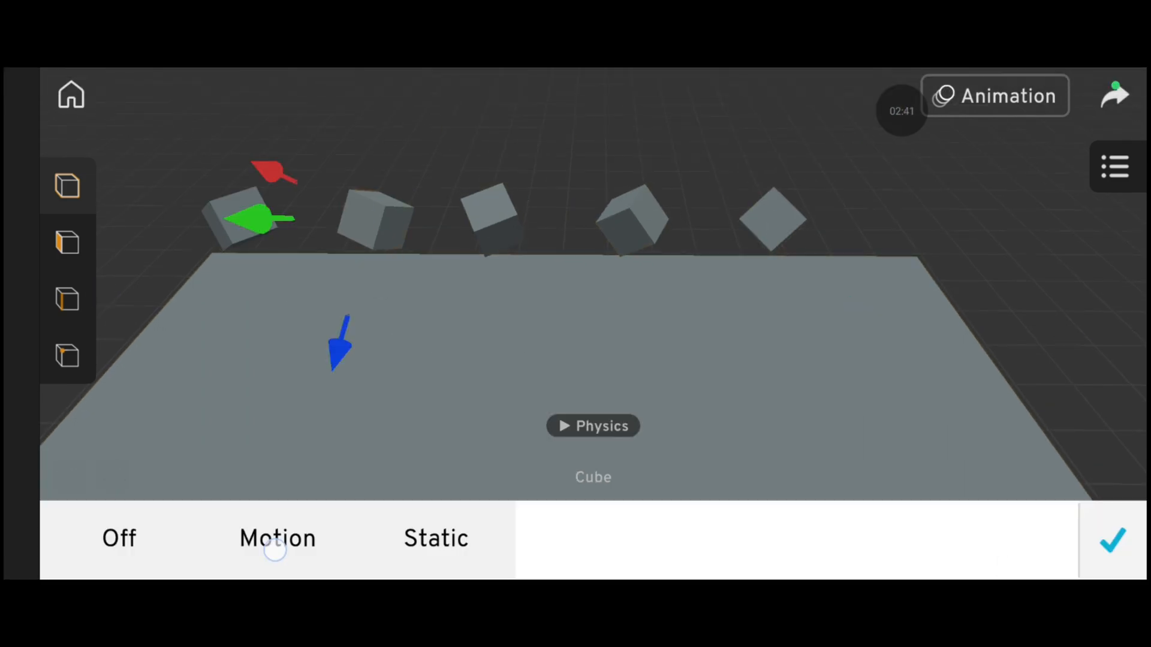
{"action": "left_click", "coordinate": [1112, 540]}
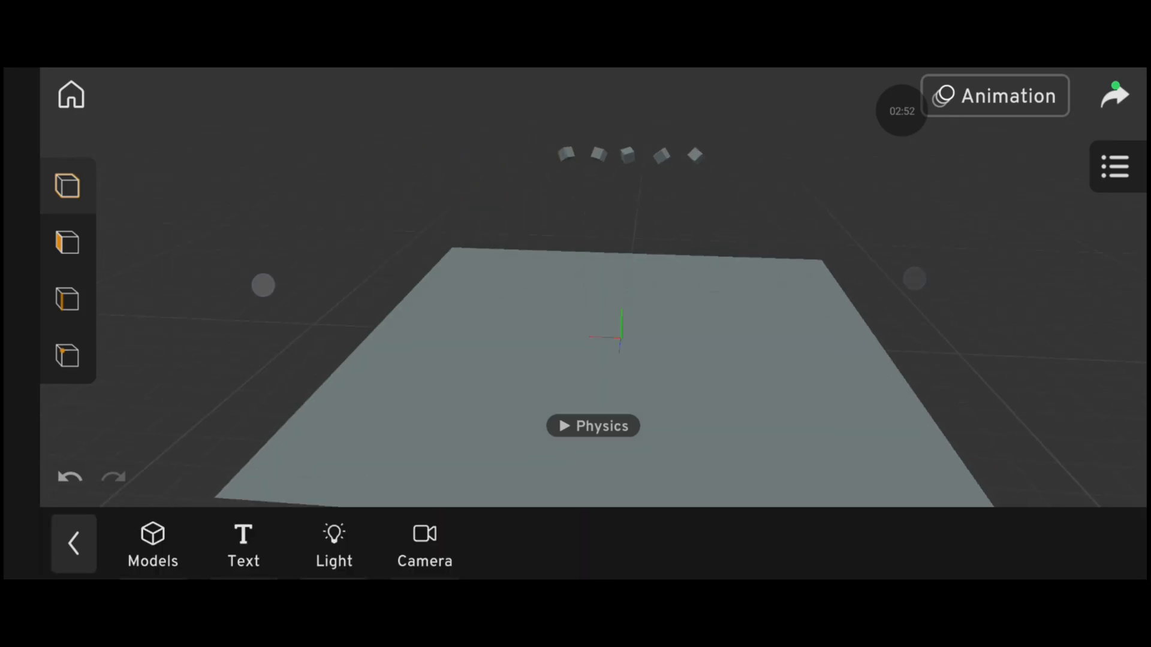
{"action": "left_click", "coordinate": [593, 426]}
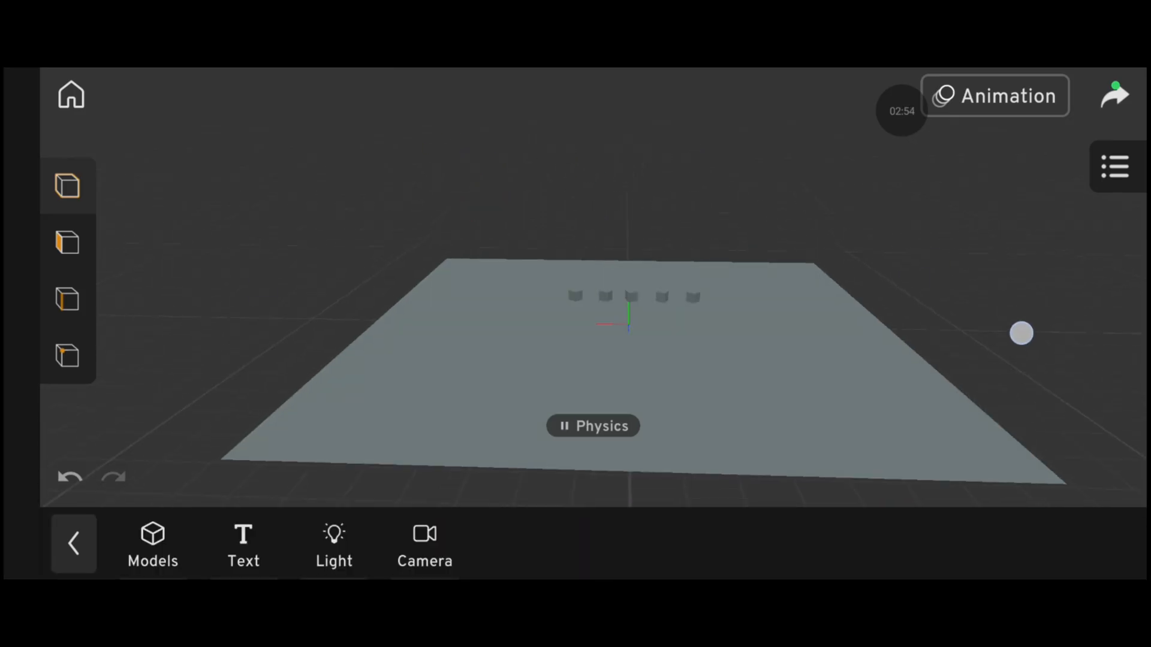
{"action": "left_click", "coordinate": [593, 426]}
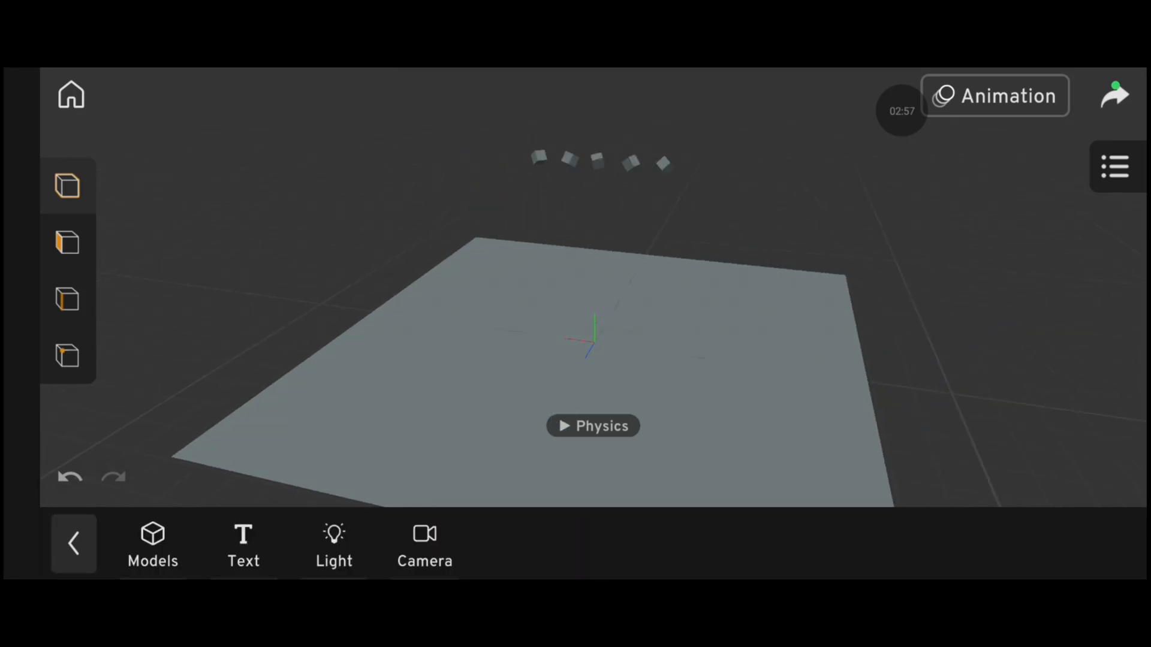
{"action": "left_click", "coordinate": [592, 426]}
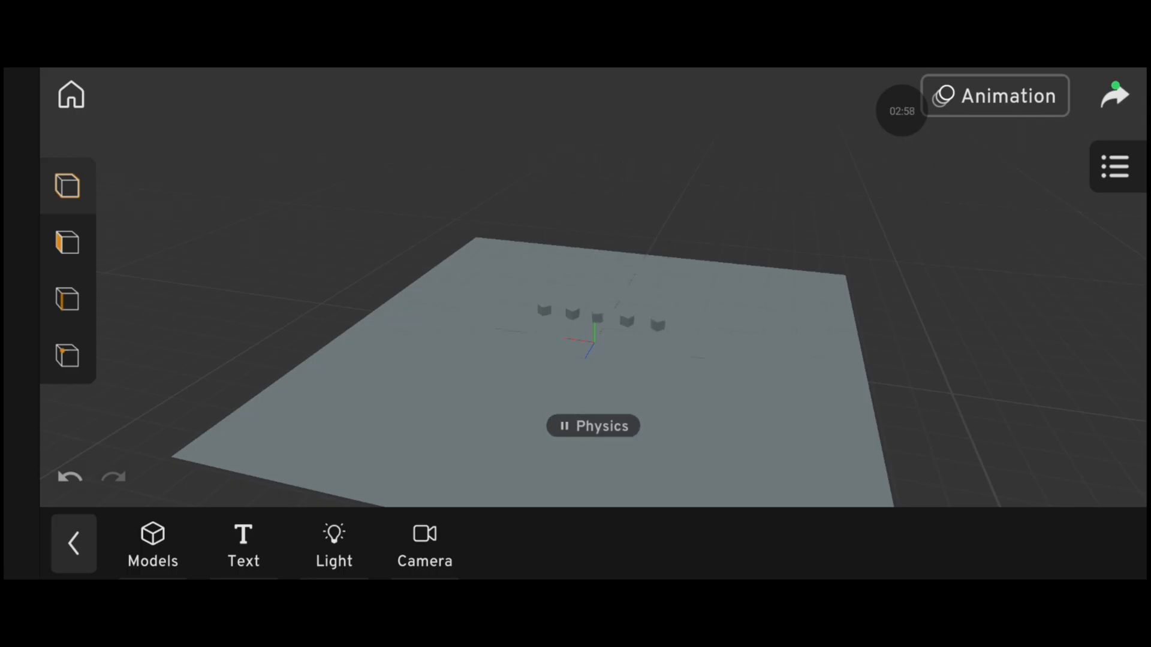
{"action": "left_click", "coordinate": [594, 315]}
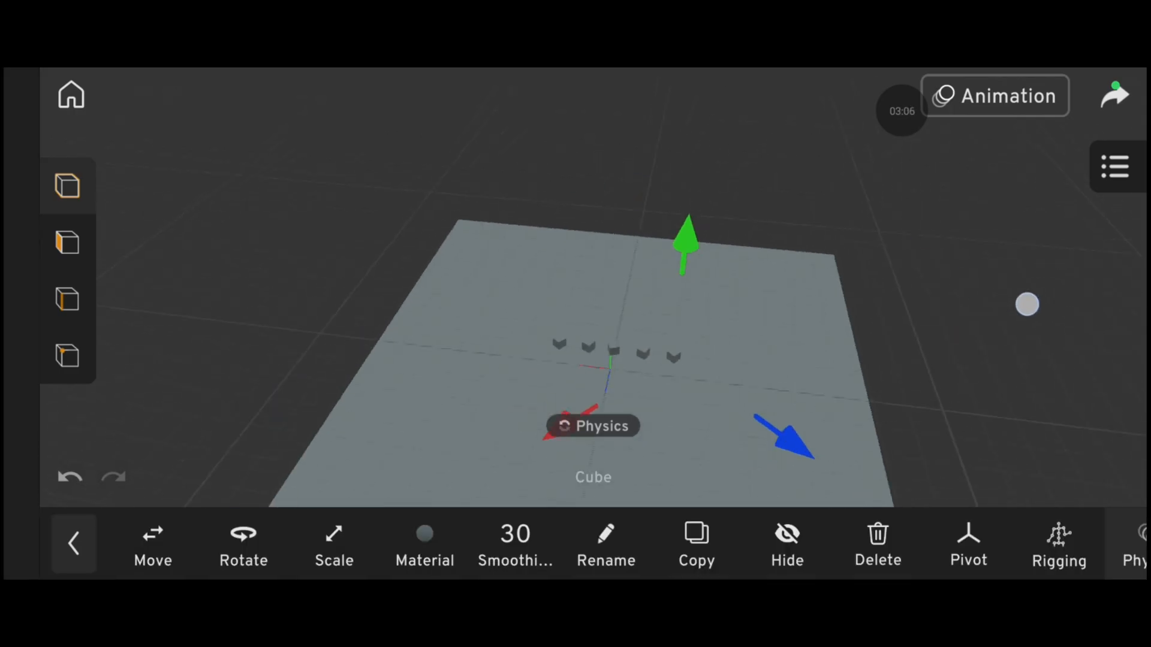
Bring up the gallery of pre-made character animations for the new scene's model
{"action": "left_click", "coordinate": [73, 543]}
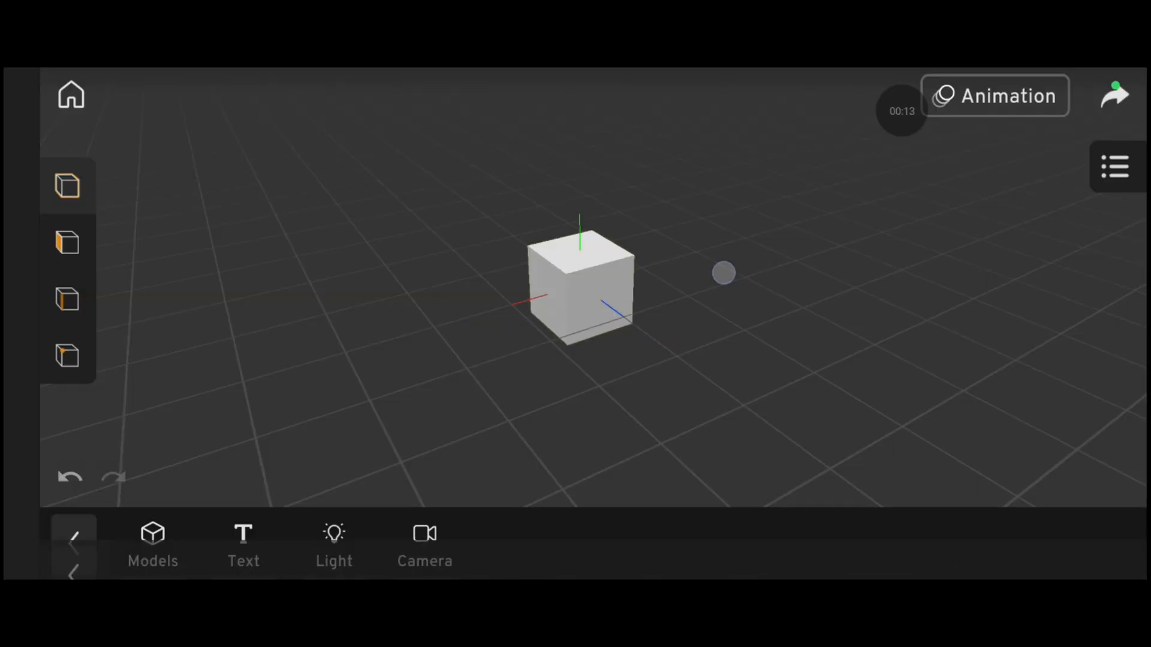
{"action": "left_click", "coordinate": [580, 283]}
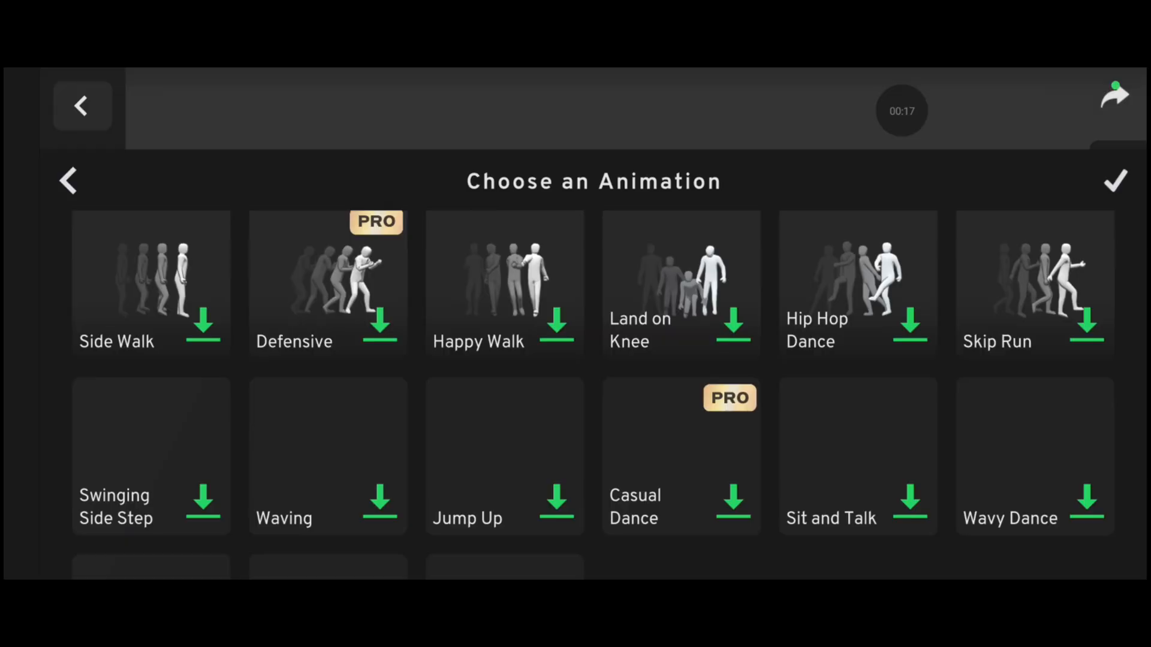
Add Waving then Fall On Knees to the character with a 0.84 s transition and play it
{"action": "scroll", "scroll_direction": "down", "scroll_amount": 3}
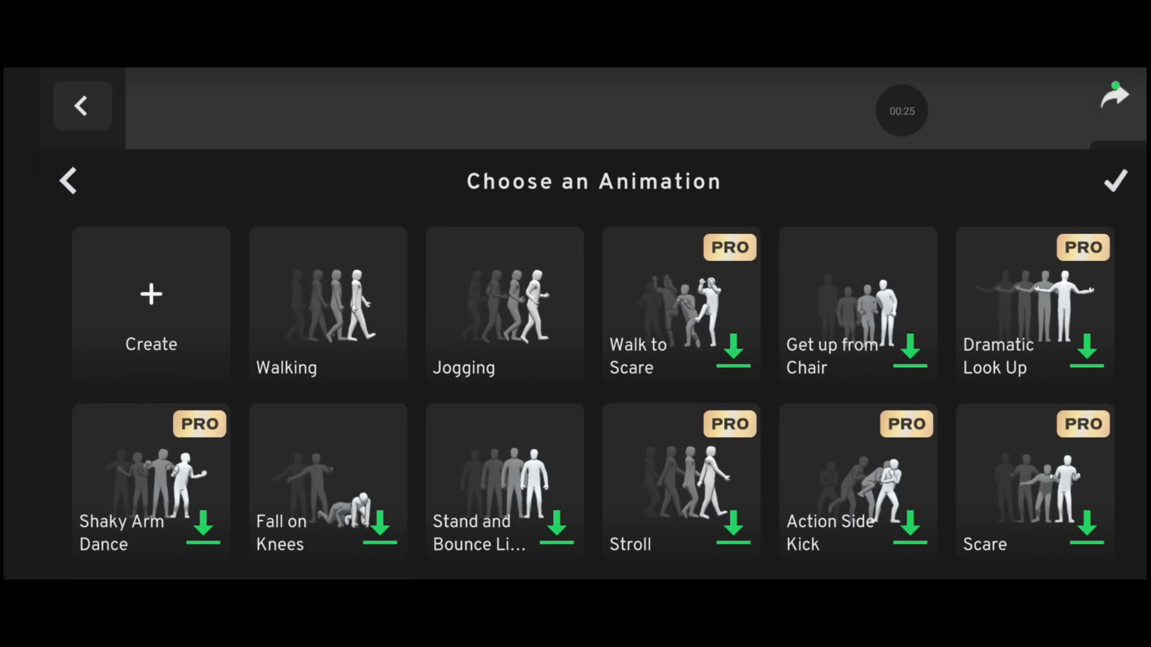
{"action": "left_click", "coordinate": [504, 304]}
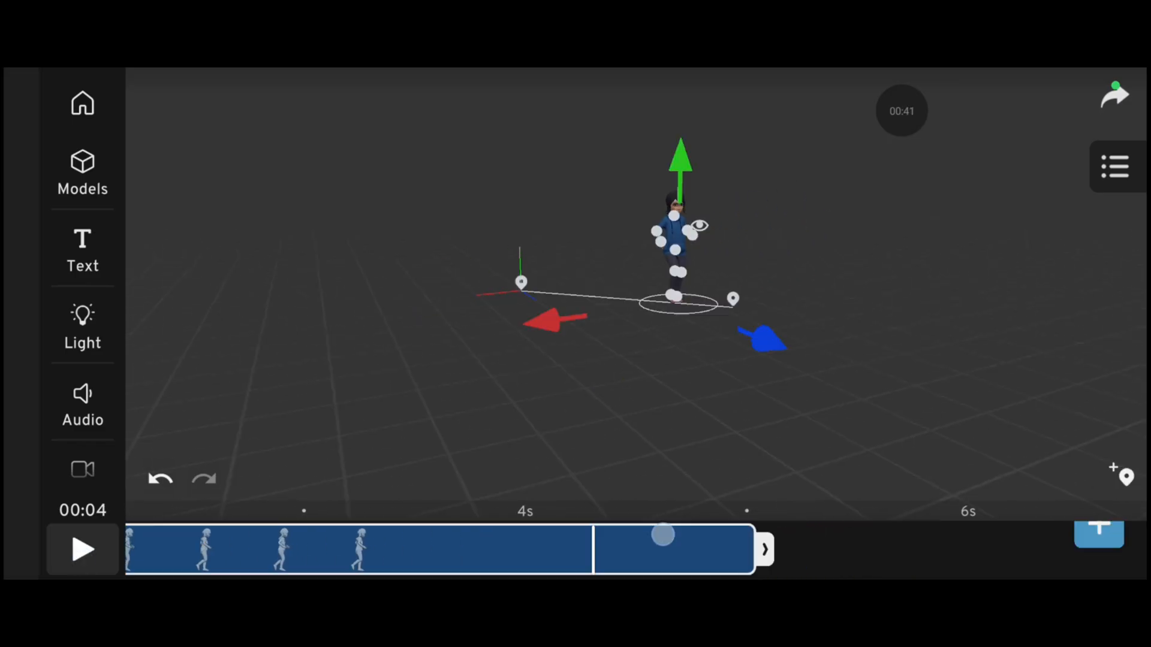
{"action": "left_click", "coordinate": [675, 242]}
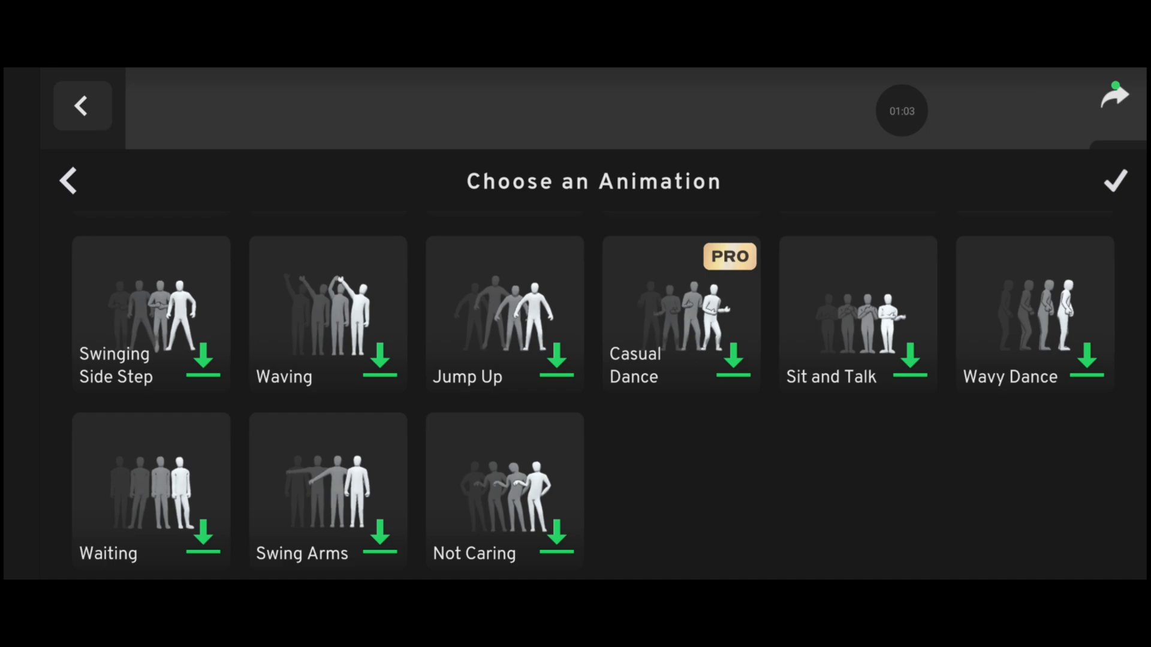
{"action": "left_click", "coordinate": [328, 313]}
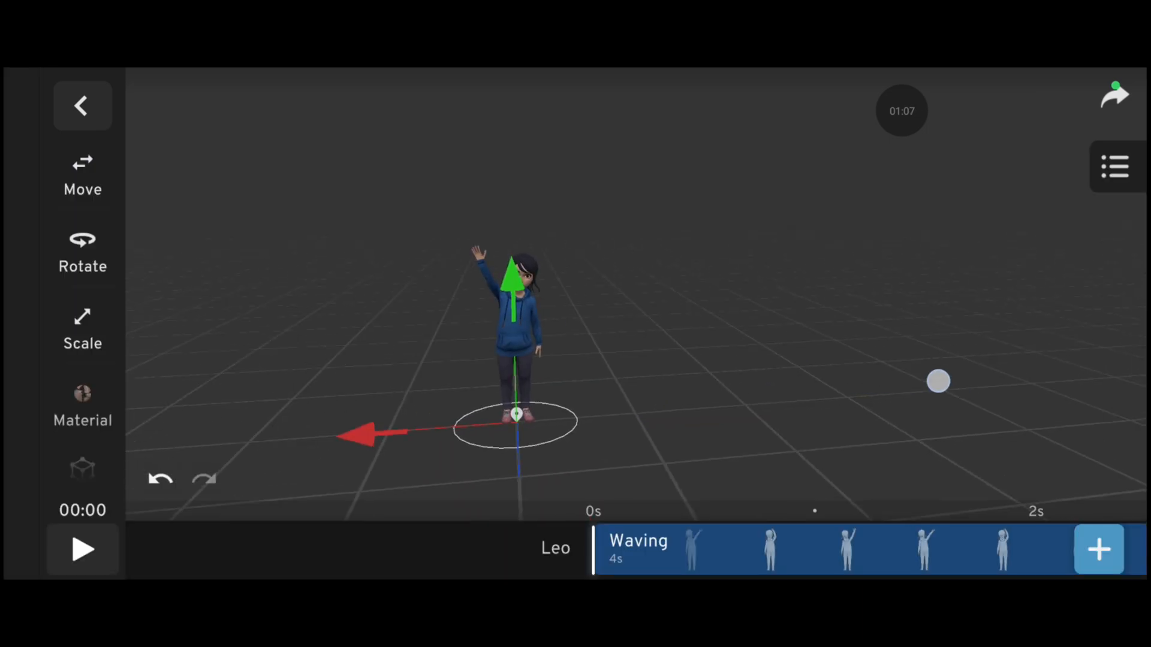
{"action": "left_click", "coordinate": [83, 549]}
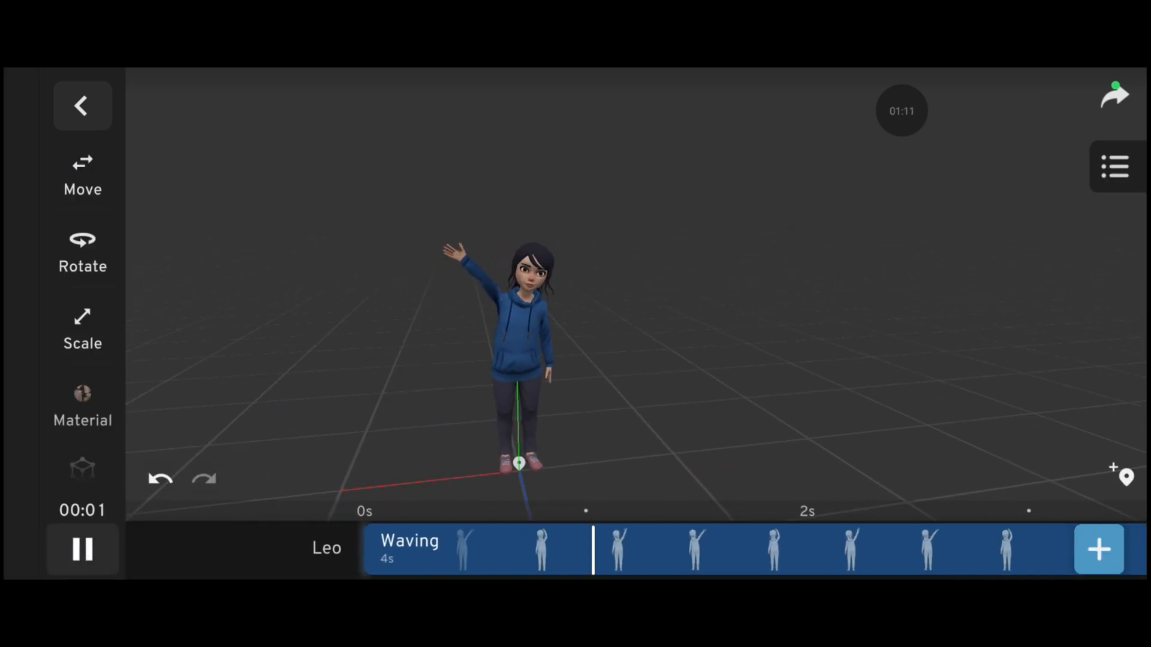
{"action": "left_click", "coordinate": [1098, 549]}
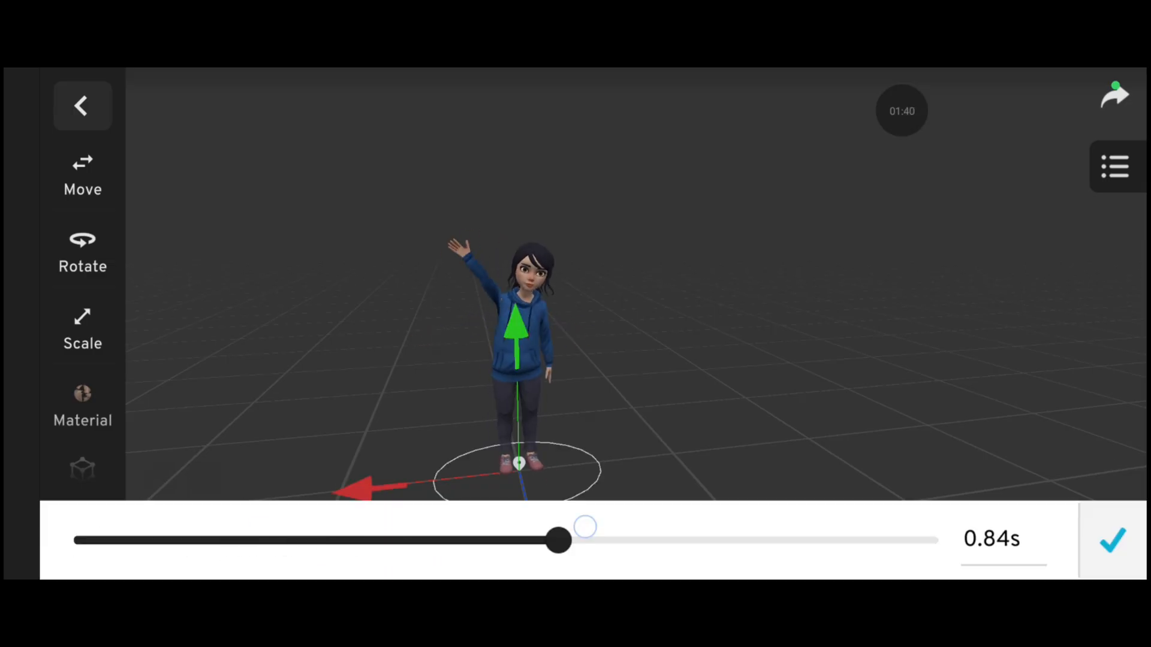
{"action": "left_click", "coordinate": [1113, 541]}
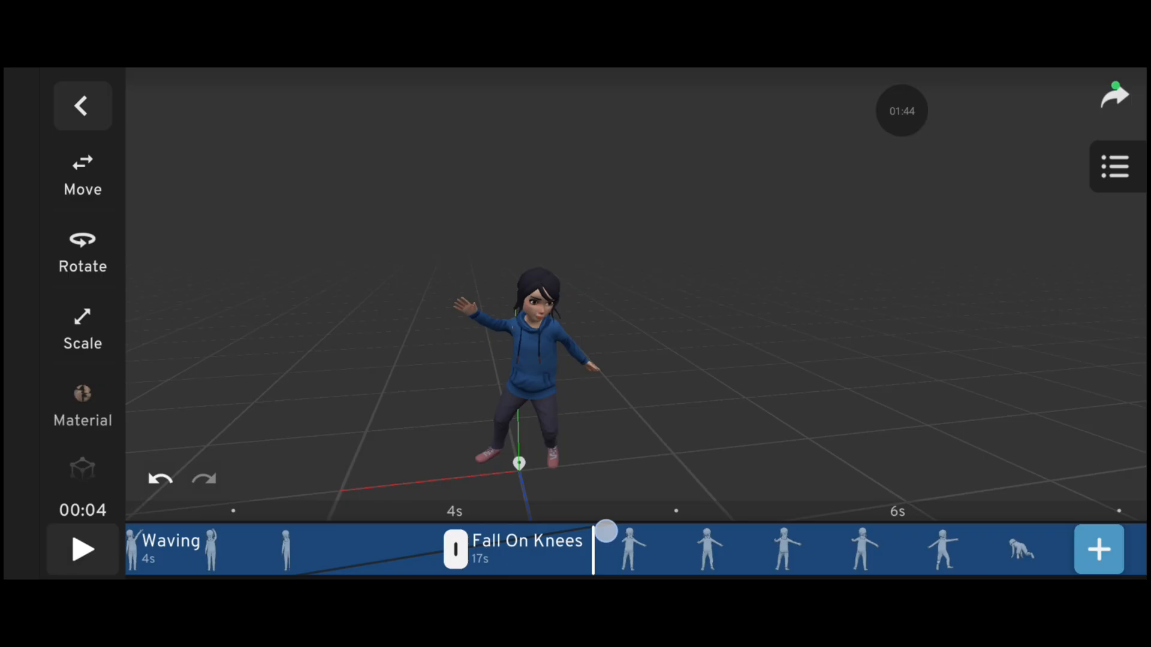
Set the cube's animation clip interpolation to Constant instead of Linear
{"action": "left_click", "coordinate": [82, 105]}
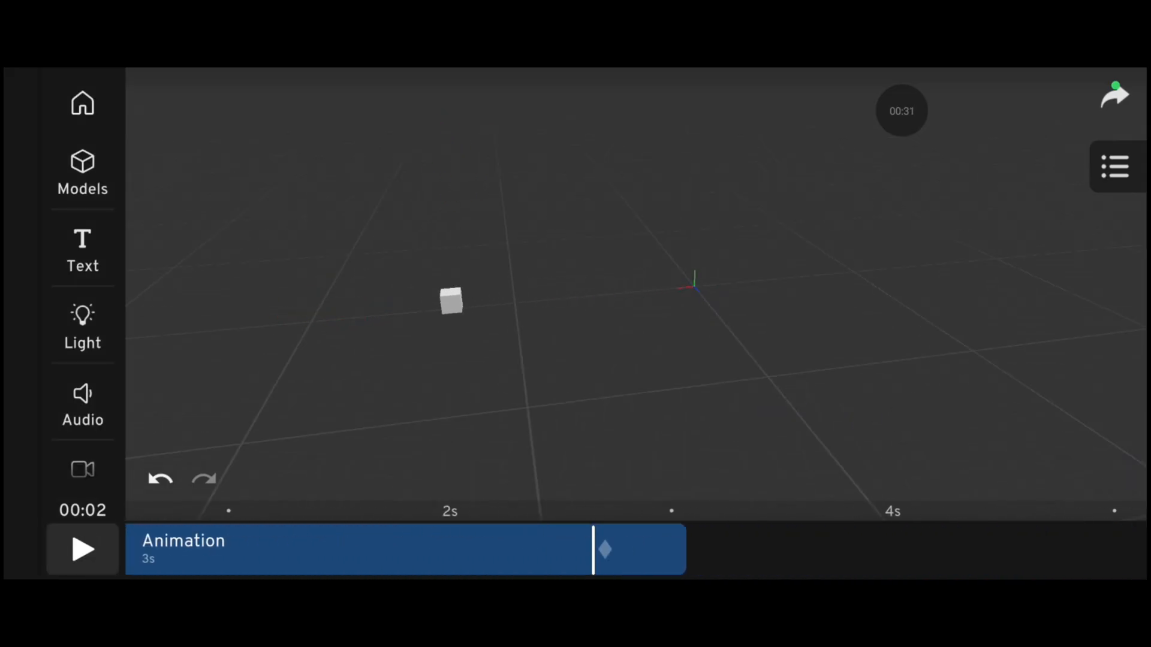
{"action": "left_click", "coordinate": [451, 300]}
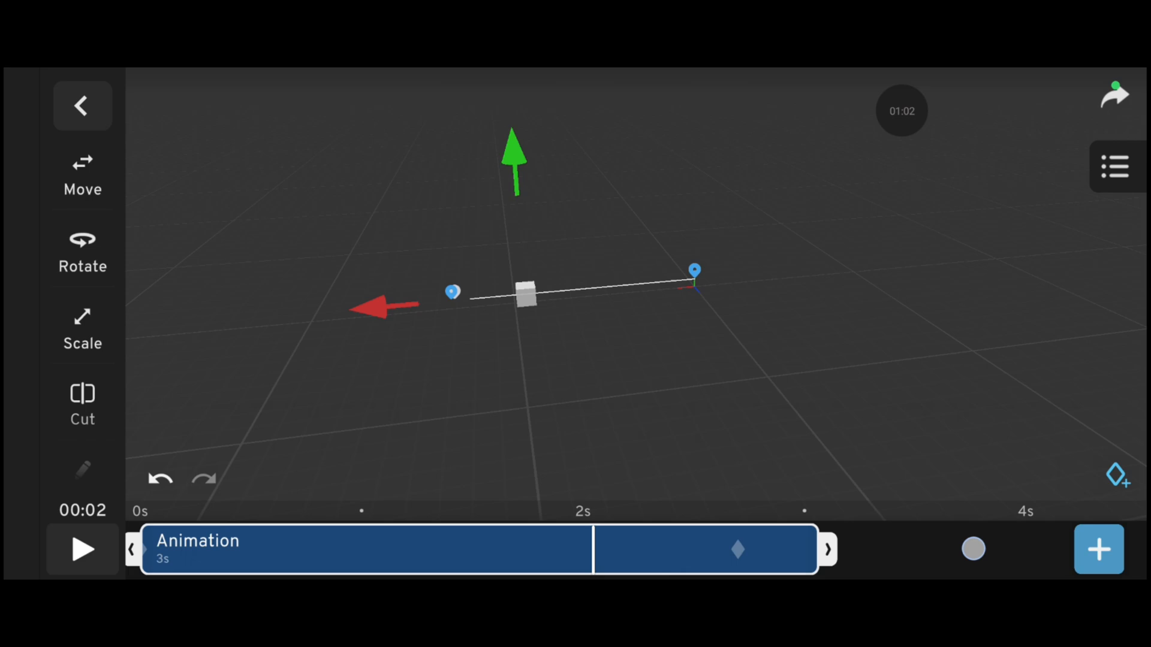
{"action": "left_click", "coordinate": [83, 549]}
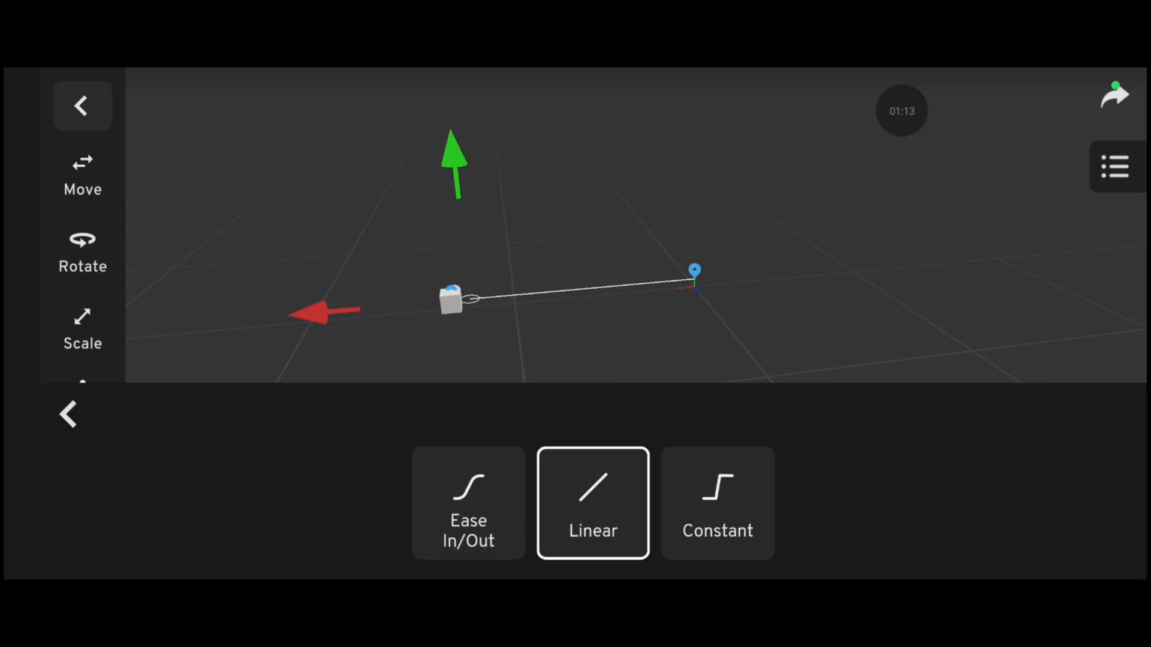
{"action": "left_click", "coordinate": [717, 503]}
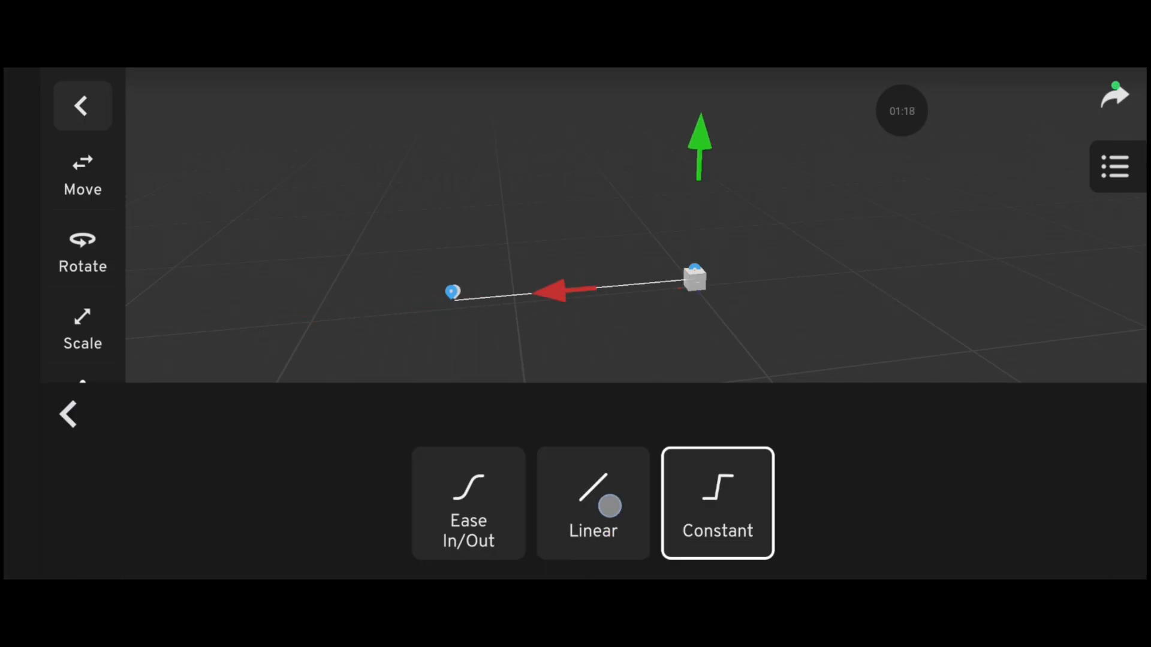